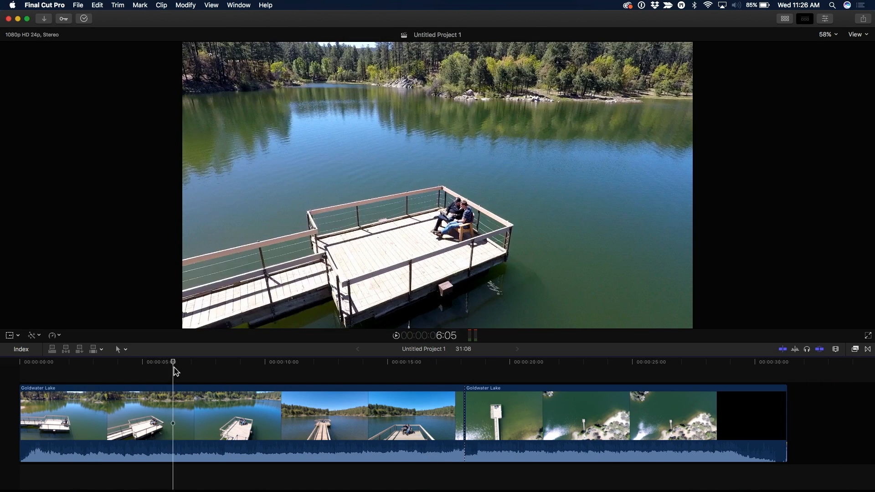
- Move the playhead to 18:04 on the overhead pier shot showing the drone shadow
{"action": "left_click", "coordinate": [325, 362]}
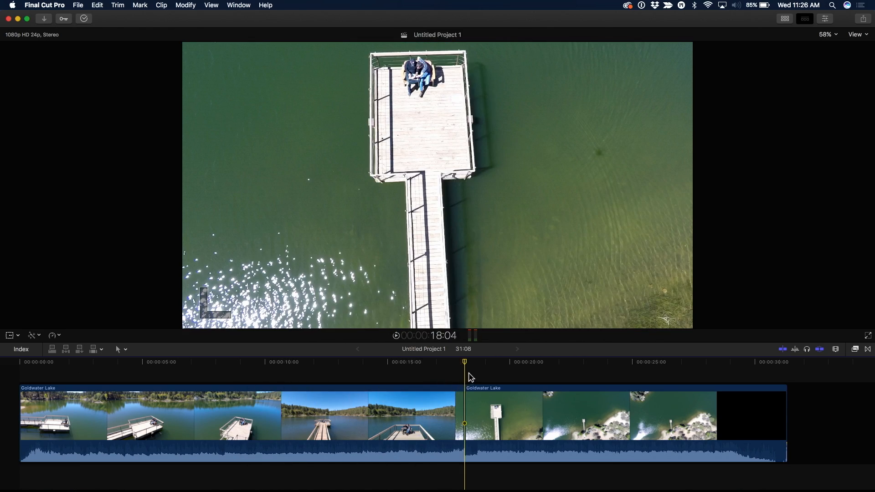
{"action": "mouse_move", "coordinate": [646, 149]}
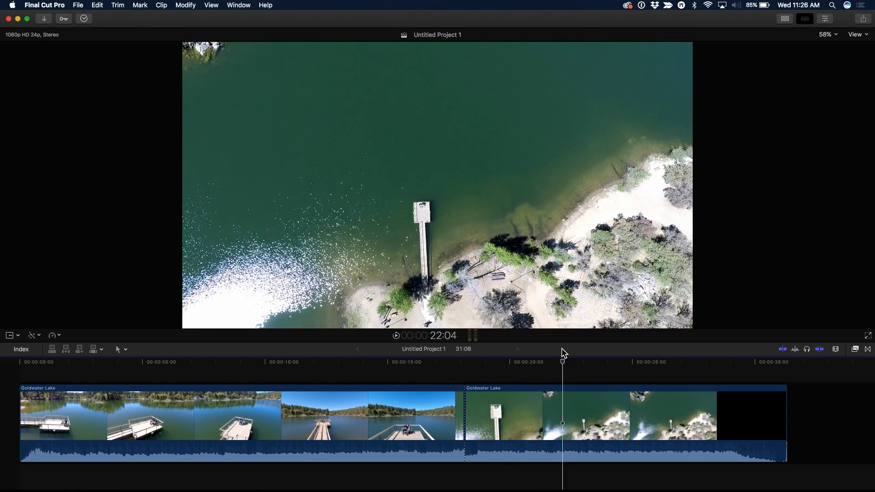
{"action": "left_click", "coordinate": [531, 361]}
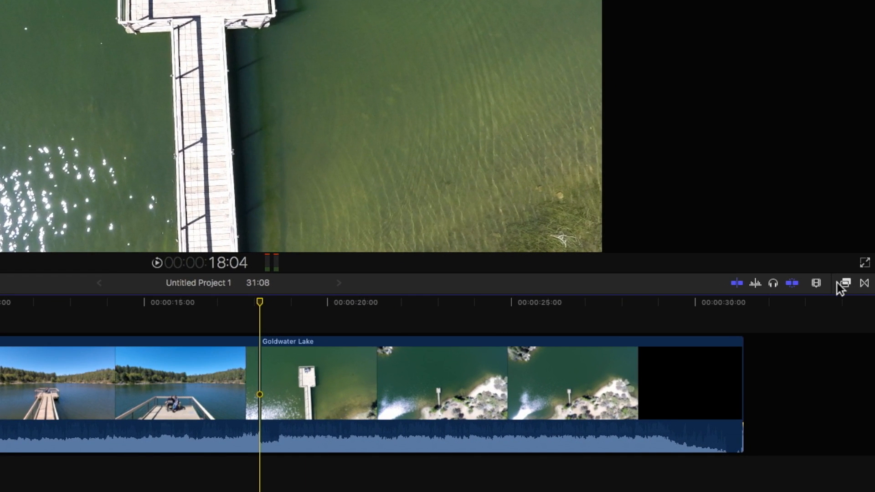
- Apply the 360° Patch effect from the Effects browser to the second Goldwater Lake clip
{"action": "left_click", "coordinate": [844, 283]}
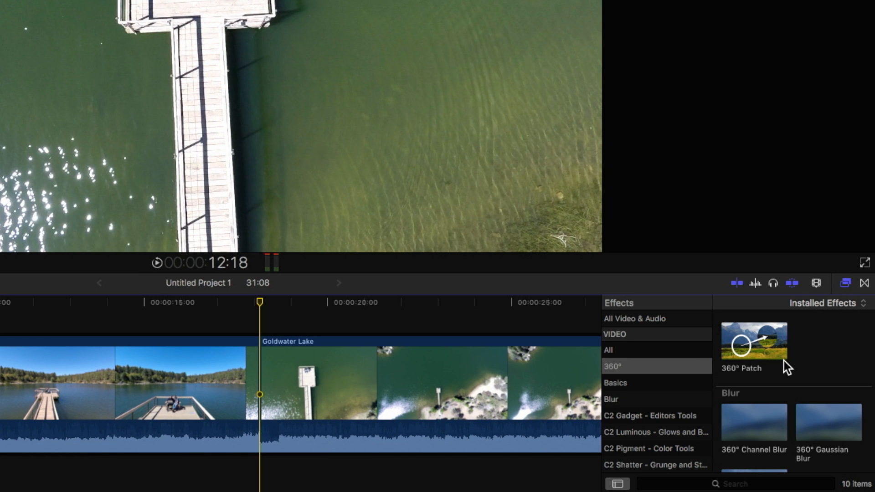
{"action": "left_click", "coordinate": [753, 341]}
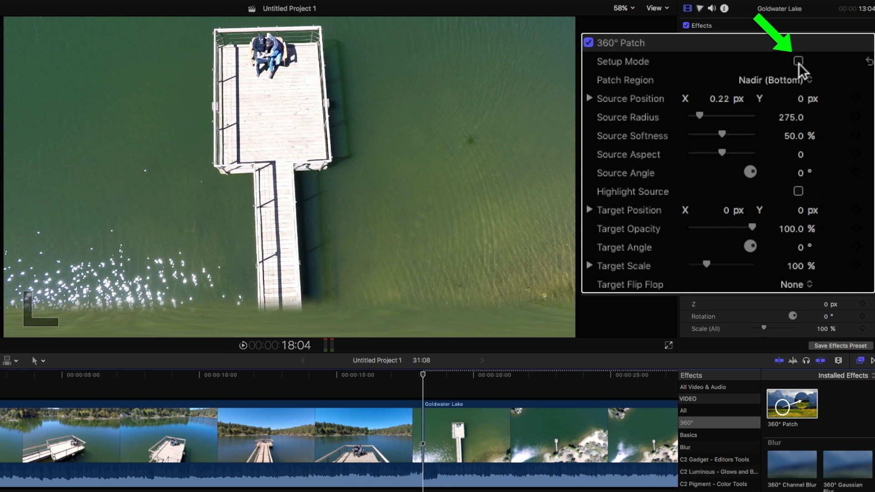
- Enable the patch's Setup Mode and change Patch Region from Nadir (Bottom) to Right
{"action": "left_click", "coordinate": [798, 62]}
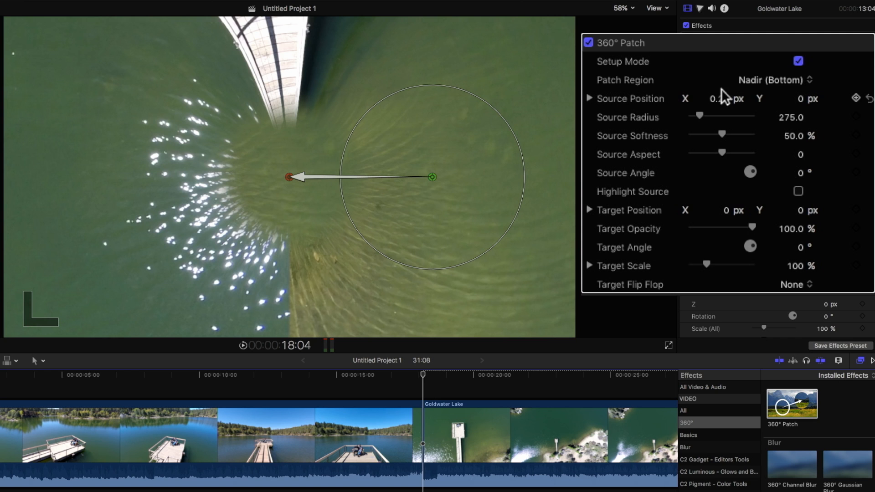
{"action": "left_click", "coordinate": [772, 80]}
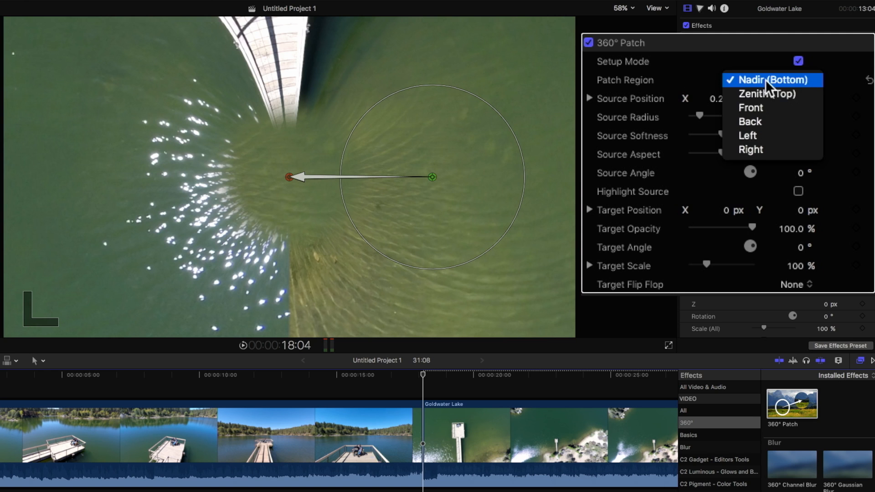
{"action": "mouse_move", "coordinate": [764, 150]}
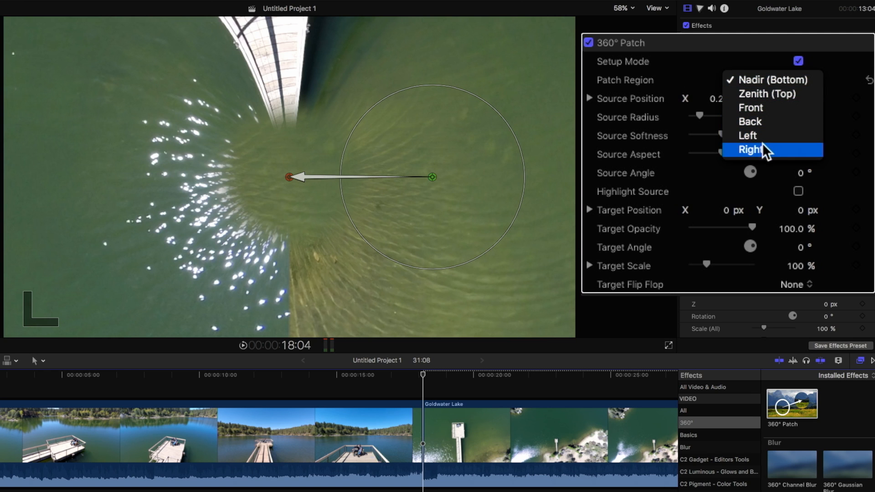
{"action": "left_click", "coordinate": [772, 80]}
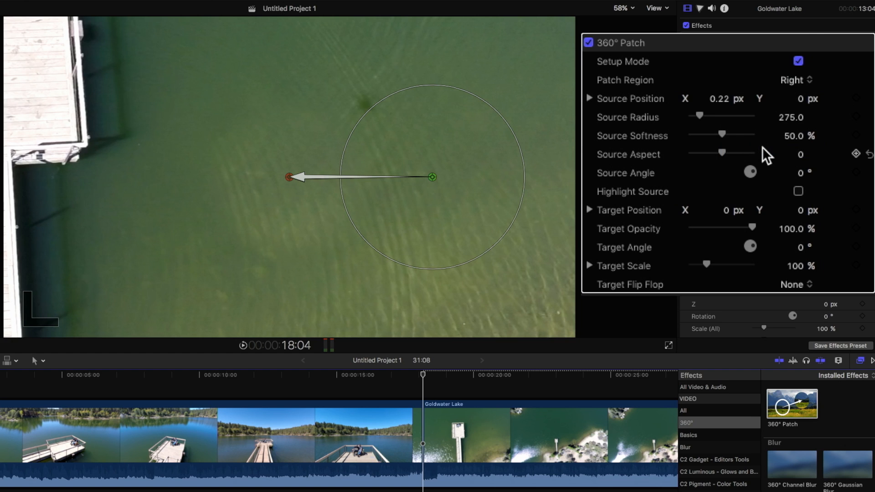
{"action": "mouse_move", "coordinate": [736, 176]}
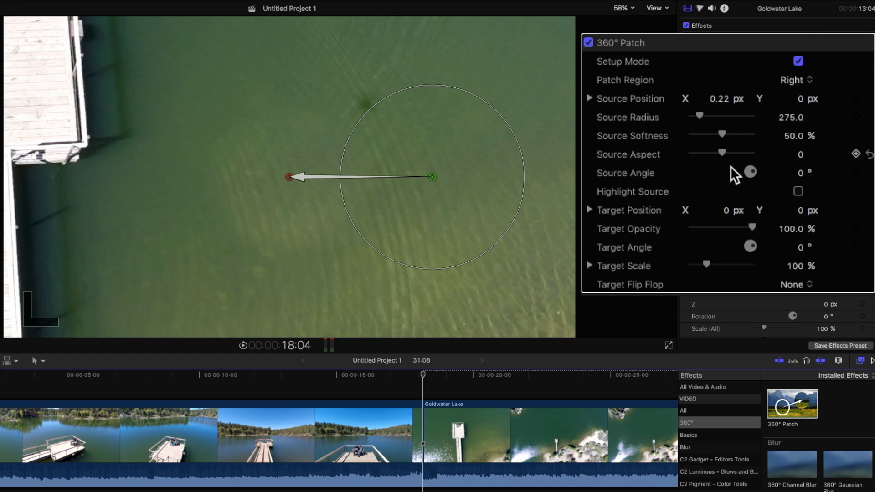
{"action": "mouse_move", "coordinate": [318, 196]}
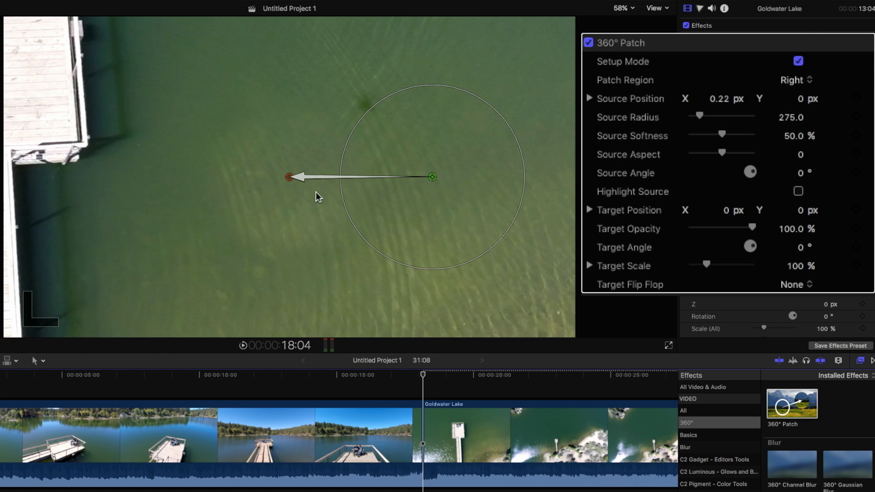
{"action": "mouse_move", "coordinate": [333, 204]}
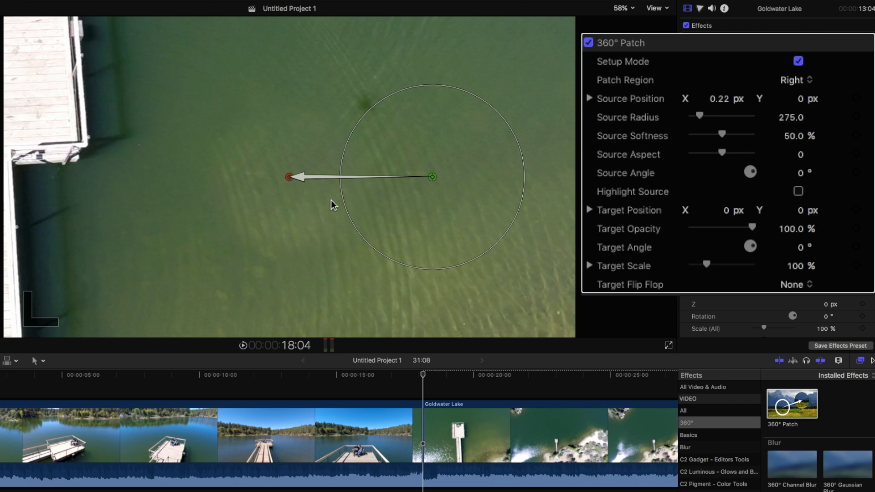
{"action": "mouse_move", "coordinate": [313, 208]}
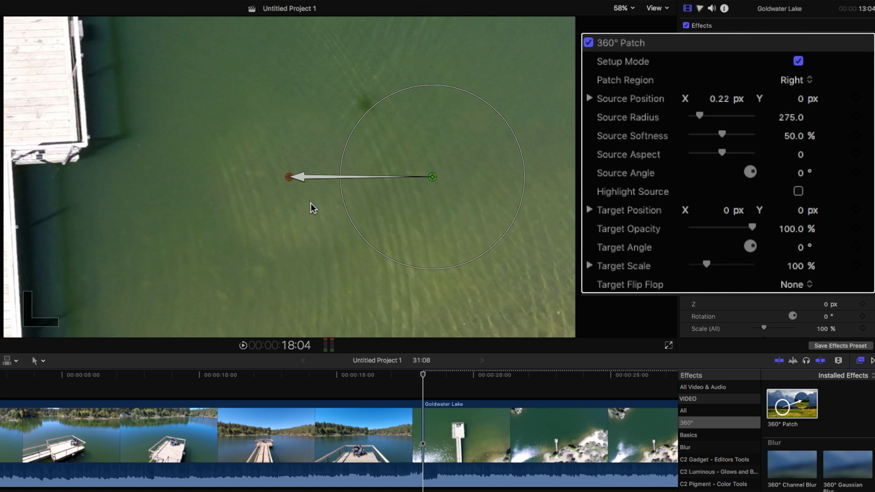
{"action": "mouse_move", "coordinate": [296, 192]}
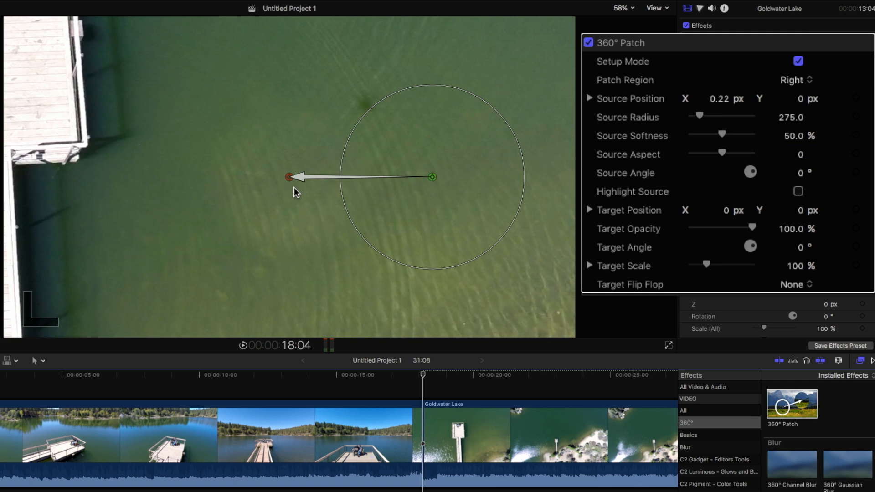
- Drag the patch target onto the drone shadow, with the source radius near 272.8
{"action": "left_click_drag", "start_coordinate": [289, 177], "coordinate": [289, 166]}
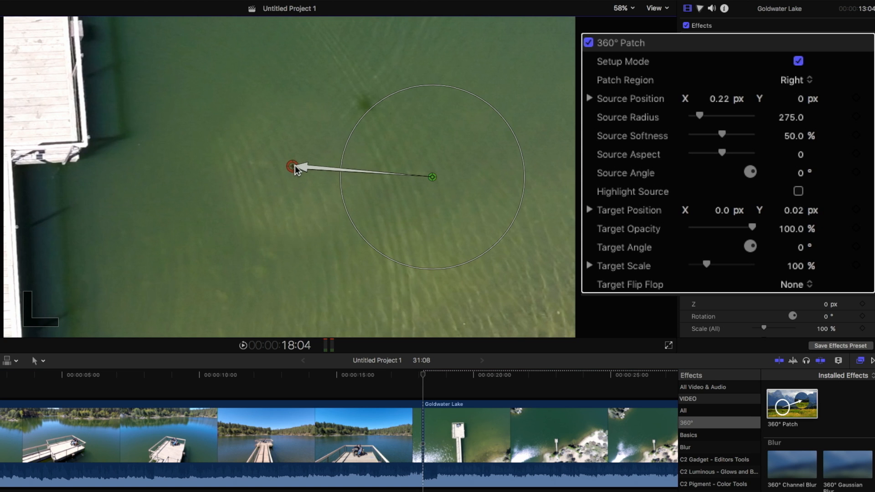
{"action": "left_click_drag", "start_coordinate": [289, 165], "coordinate": [313, 138]}
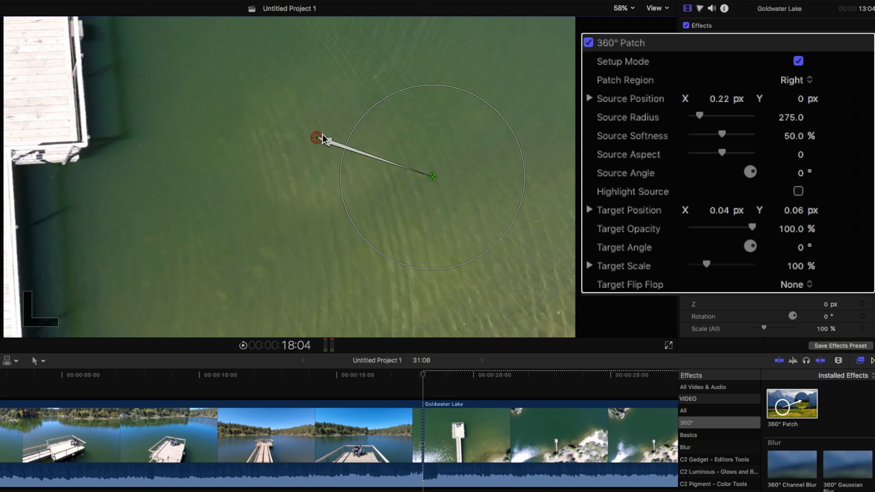
{"action": "left_click_drag", "start_coordinate": [314, 137], "coordinate": [286, 174]}
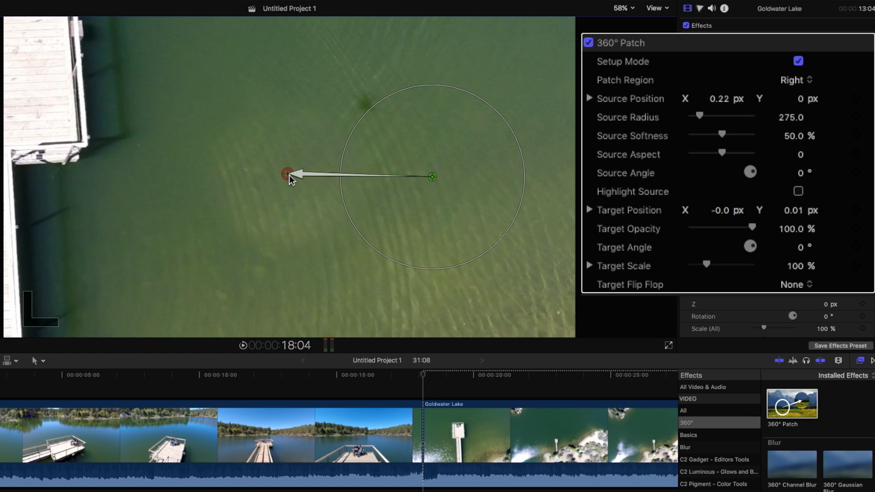
{"action": "left_click_drag", "start_coordinate": [286, 174], "coordinate": [293, 162]}
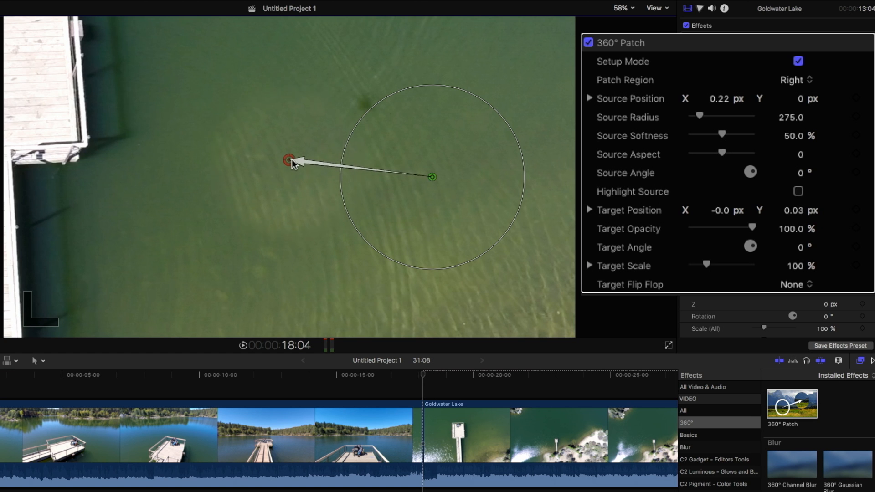
{"action": "left_click_drag", "start_coordinate": [288, 159], "coordinate": [352, 107]}
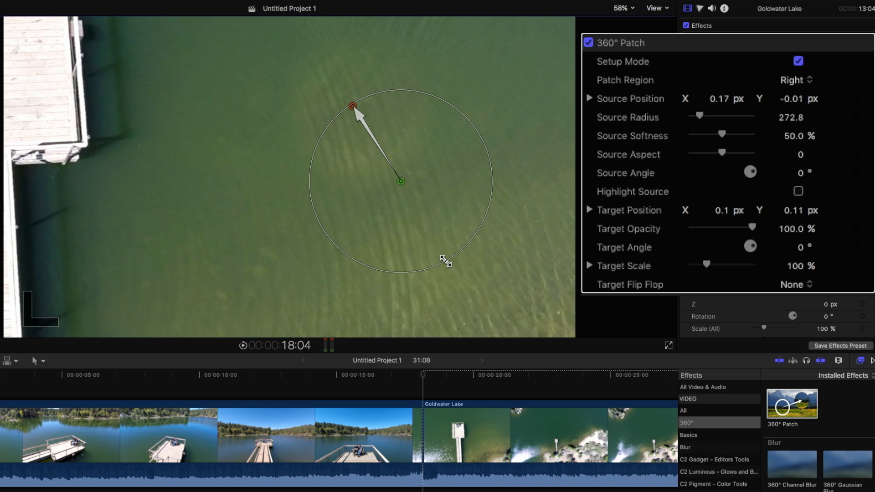
{"action": "mouse_move", "coordinate": [629, 131]}
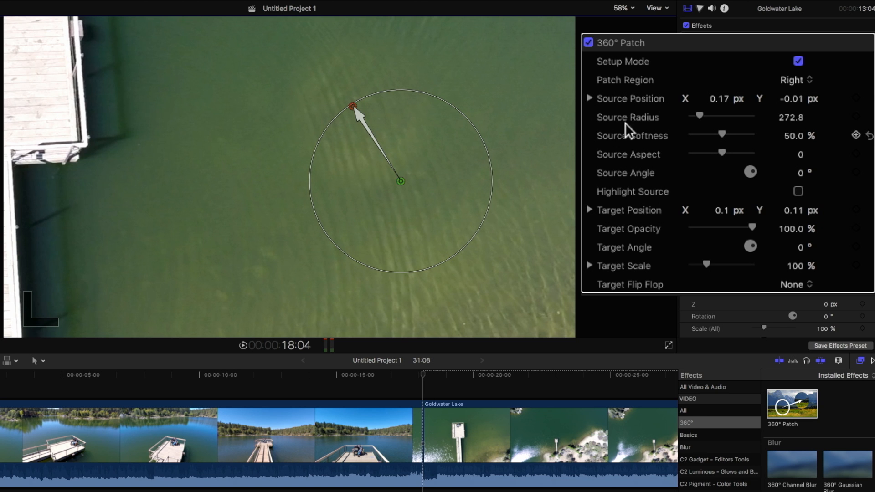
- Turn off Setup Mode for the 360° Patch
{"action": "left_click", "coordinate": [798, 62]}
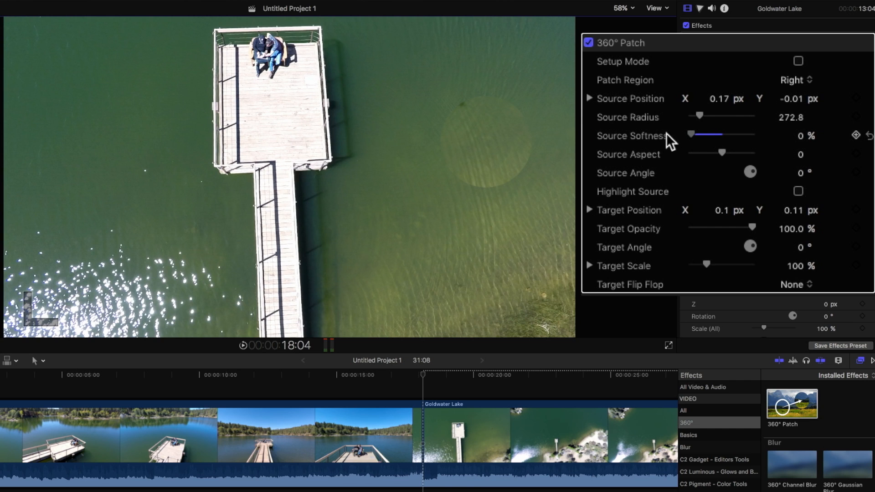
{"action": "mouse_move", "coordinate": [490, 155]}
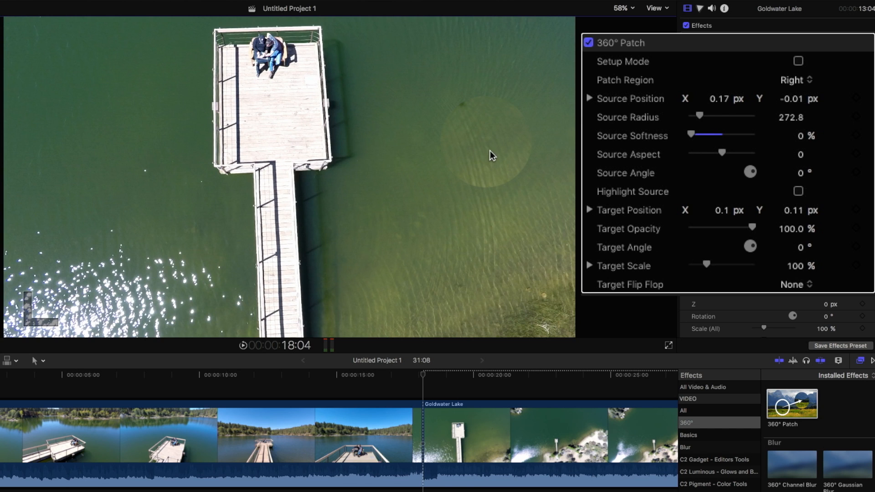
{"action": "mouse_move", "coordinate": [473, 127]}
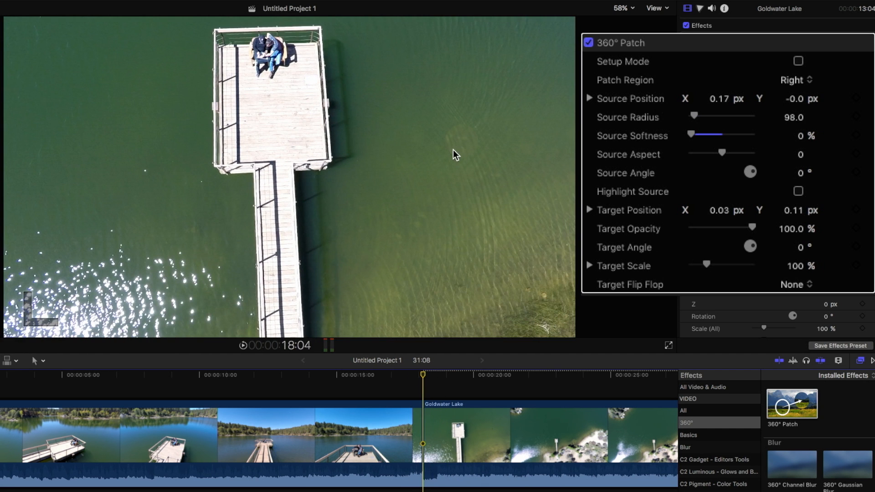
{"action": "mouse_move", "coordinate": [504, 118]}
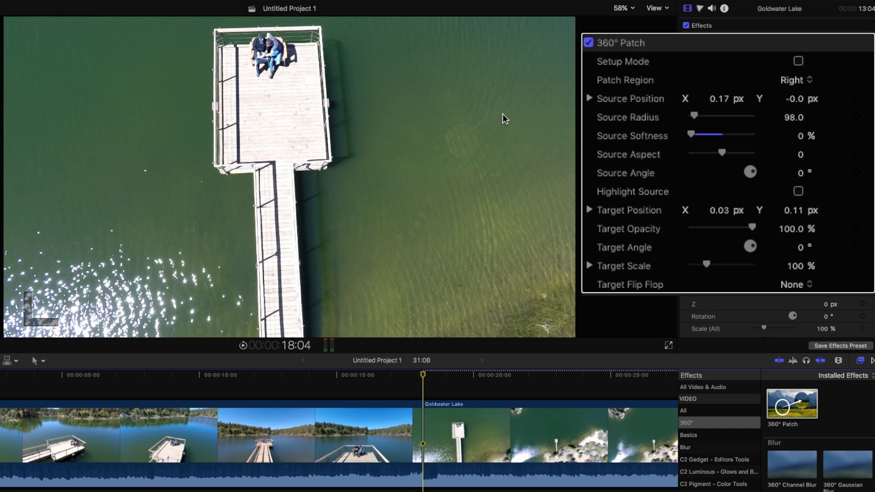
{"action": "mouse_move", "coordinate": [823, 108]}
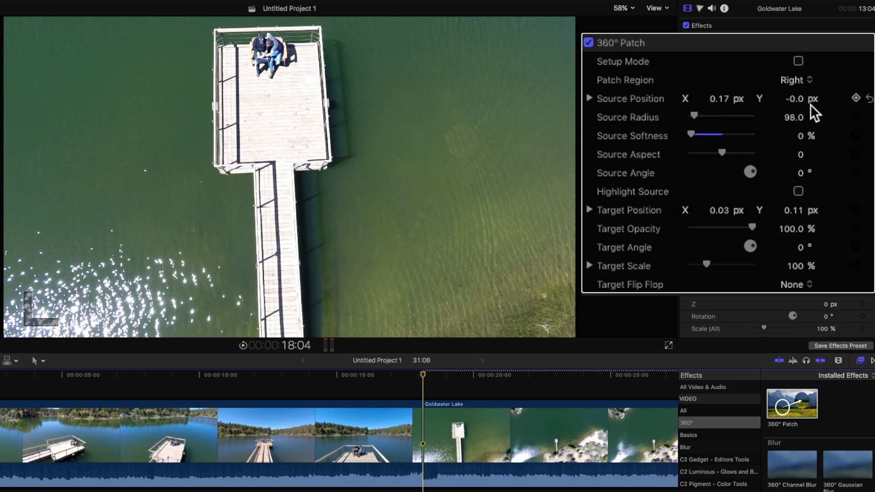
- Add a Source Position keyframe for the patch at the current frame
{"action": "left_click", "coordinate": [854, 99]}
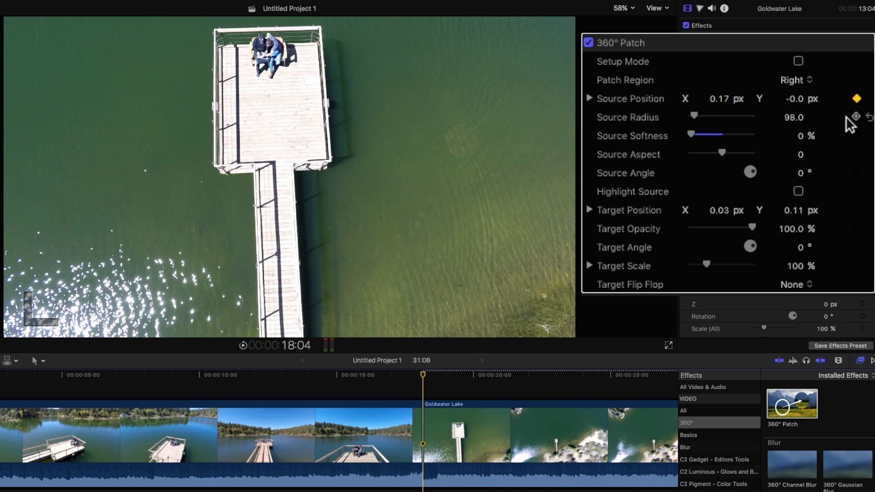
{"action": "mouse_move", "coordinate": [853, 124]}
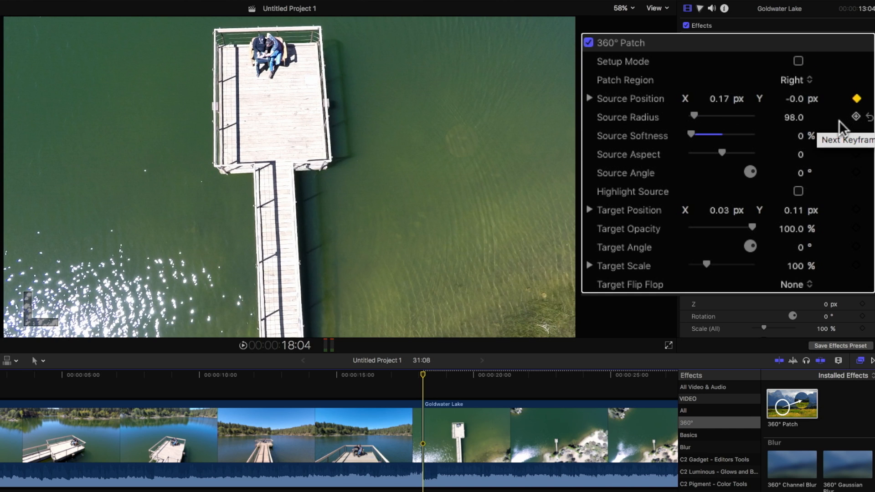
{"action": "mouse_move", "coordinate": [858, 209]}
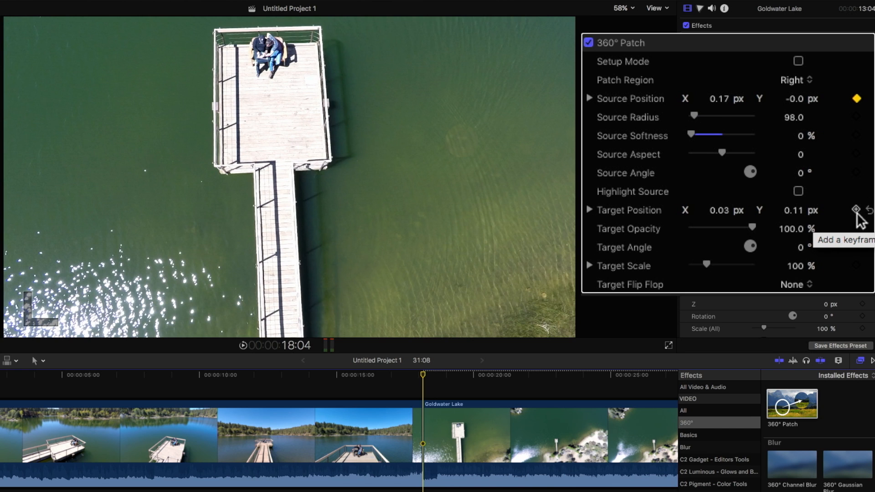
{"action": "mouse_move", "coordinate": [861, 201]}
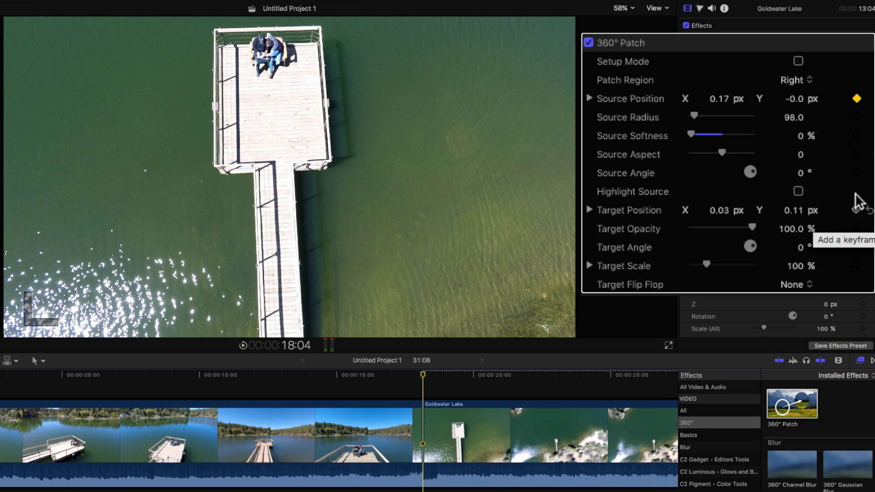
{"action": "mouse_move", "coordinate": [548, 129]}
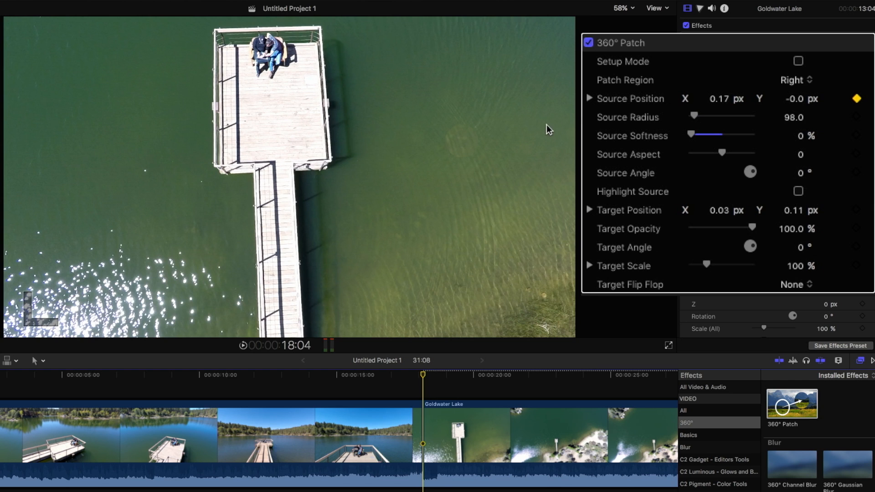
{"action": "mouse_move", "coordinate": [469, 137]}
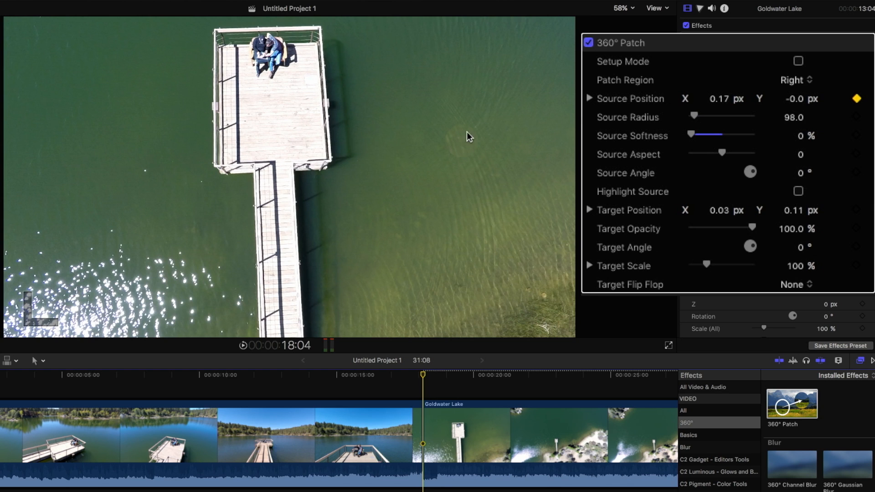
{"action": "mouse_move", "coordinate": [461, 144]}
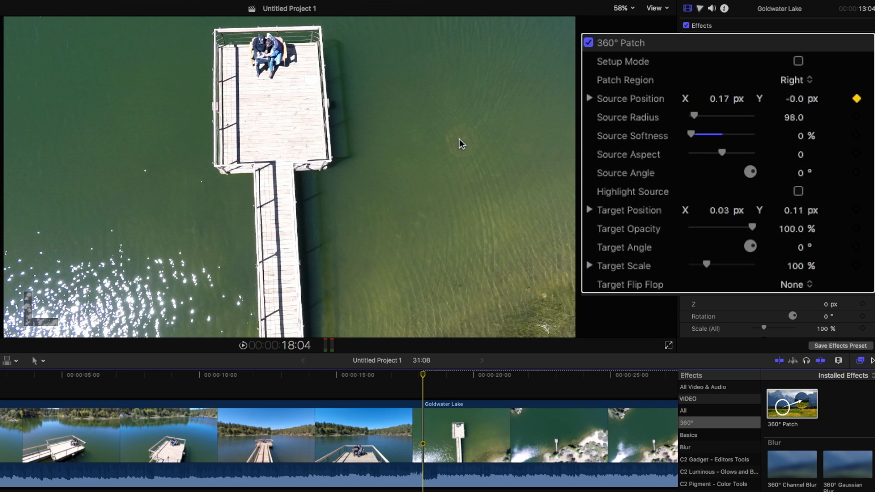
{"action": "mouse_move", "coordinate": [716, 137]}
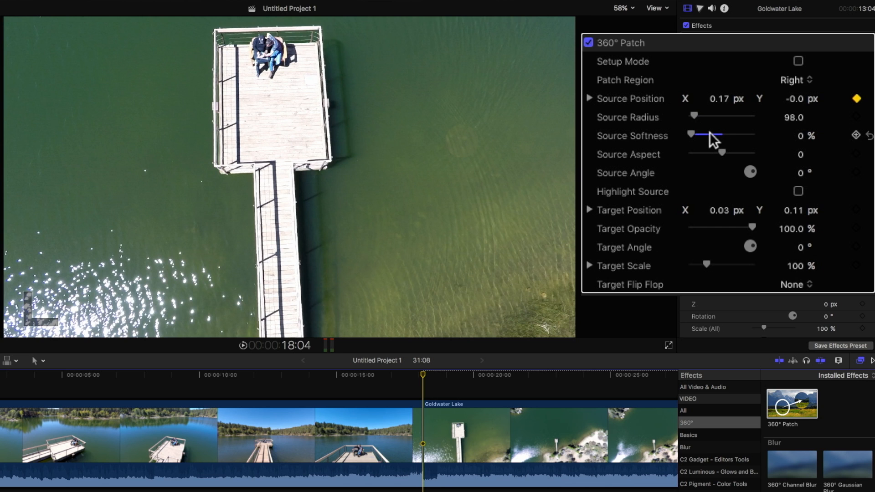
{"action": "mouse_move", "coordinate": [708, 143]}
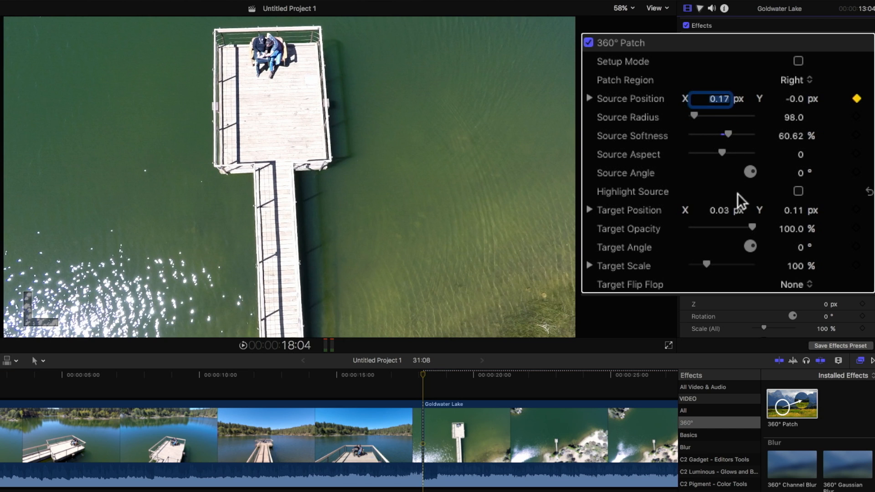
- Soften the patch edge to 60.62% and advance the playhead to 20:00
{"action": "left_click", "coordinate": [719, 211]}
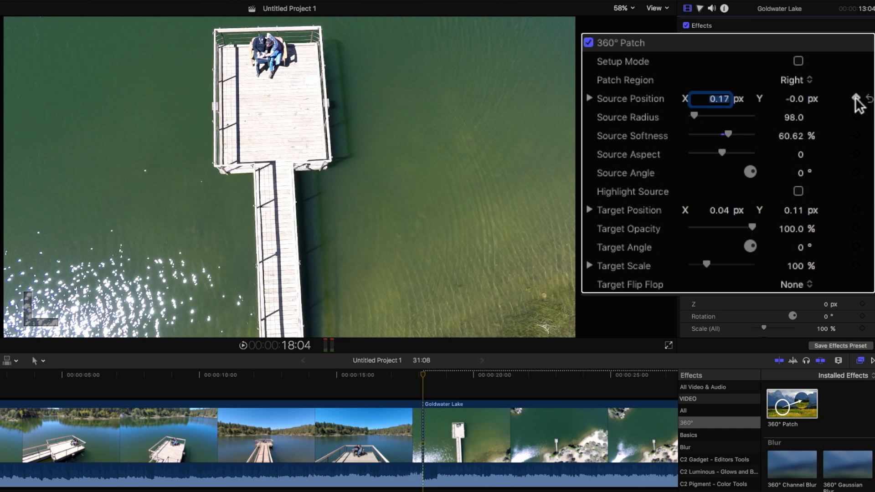
{"action": "left_click", "coordinate": [858, 99]}
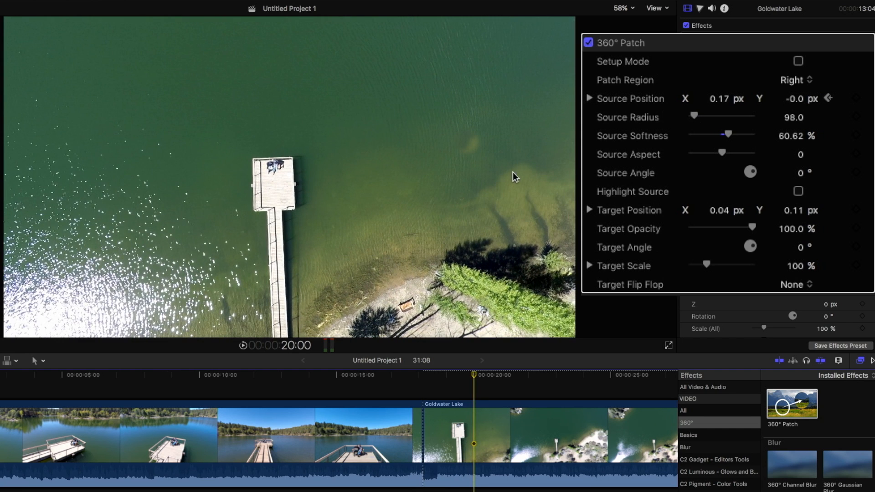
{"action": "mouse_move", "coordinate": [505, 191]}
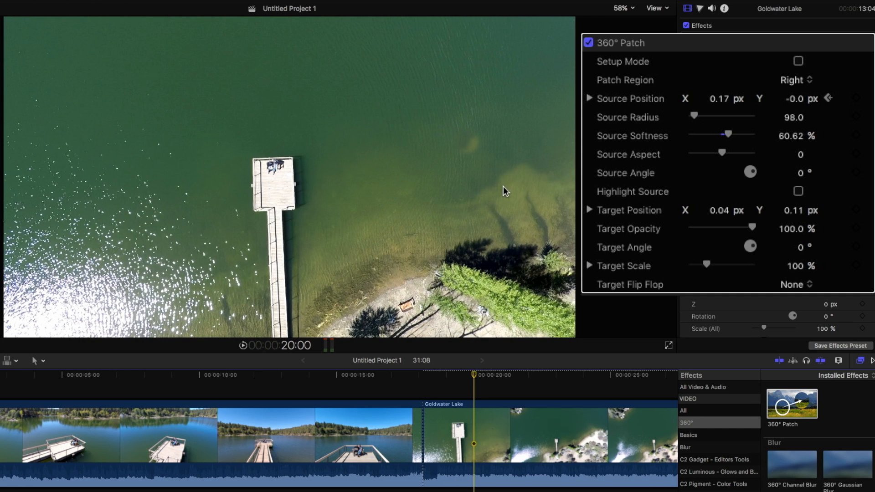
{"action": "mouse_move", "coordinate": [771, 99]}
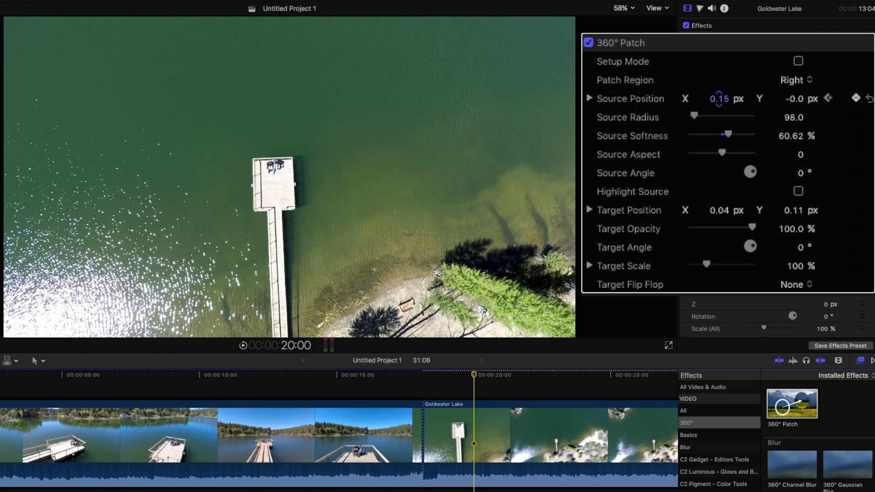
- Keyframe a new patch source position at 20 seconds, then disable the 360° Patch effect
{"action": "left_click", "coordinate": [719, 99]}
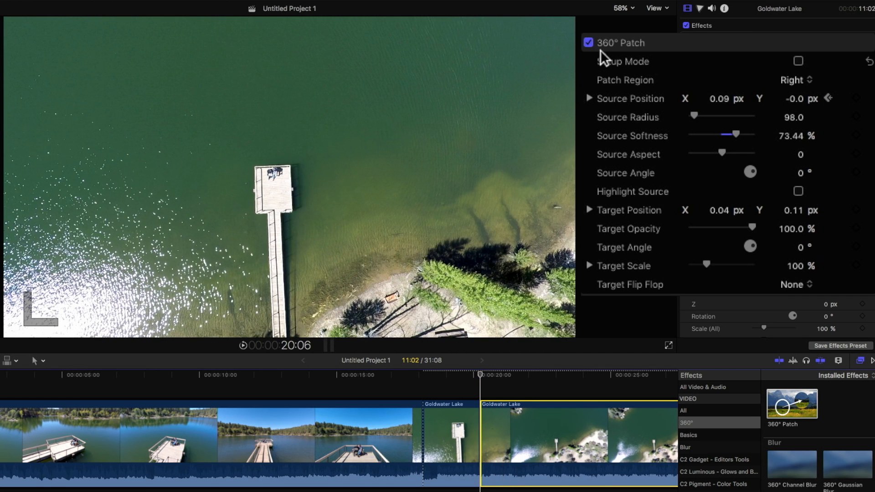
{"action": "left_click", "coordinate": [589, 42]}
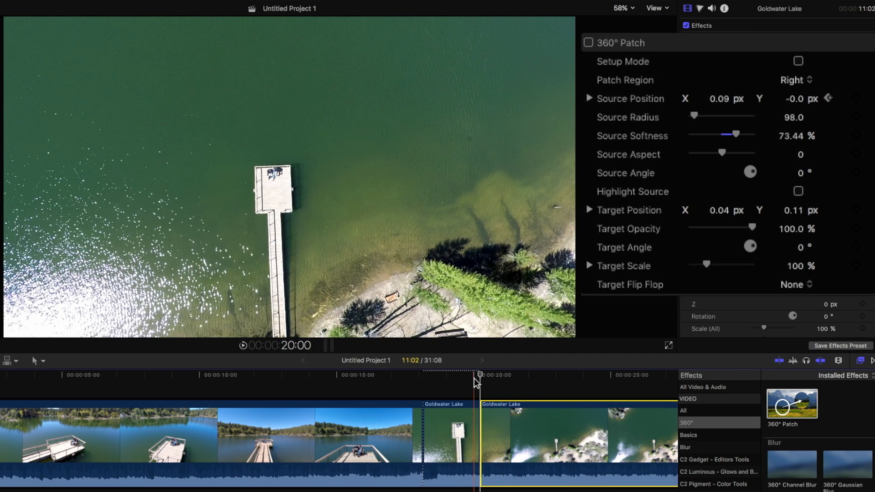